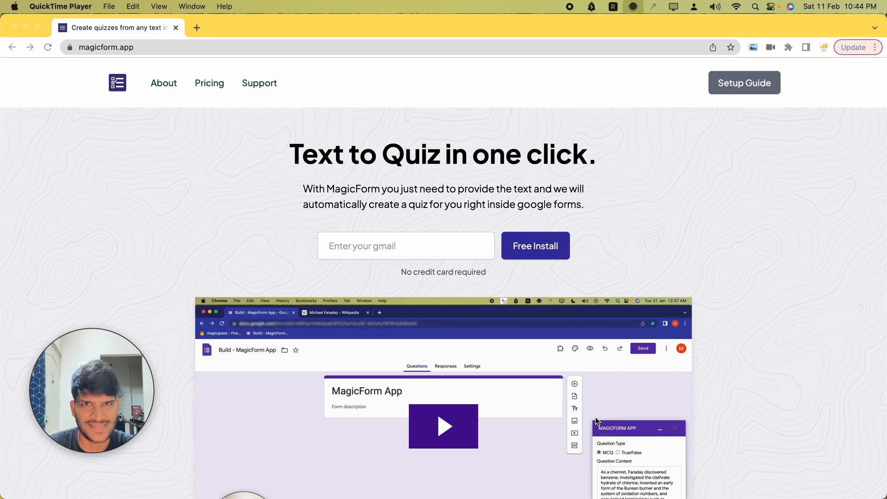
{"action": "left_click", "coordinate": [405, 245]}
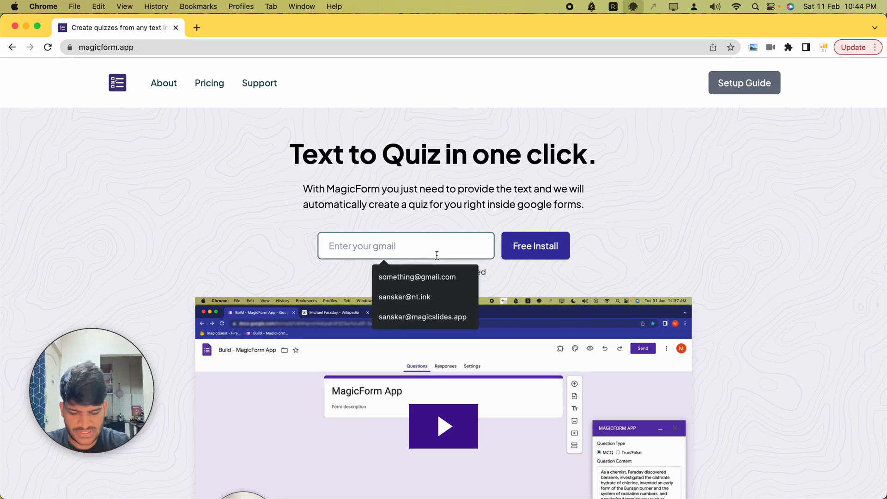
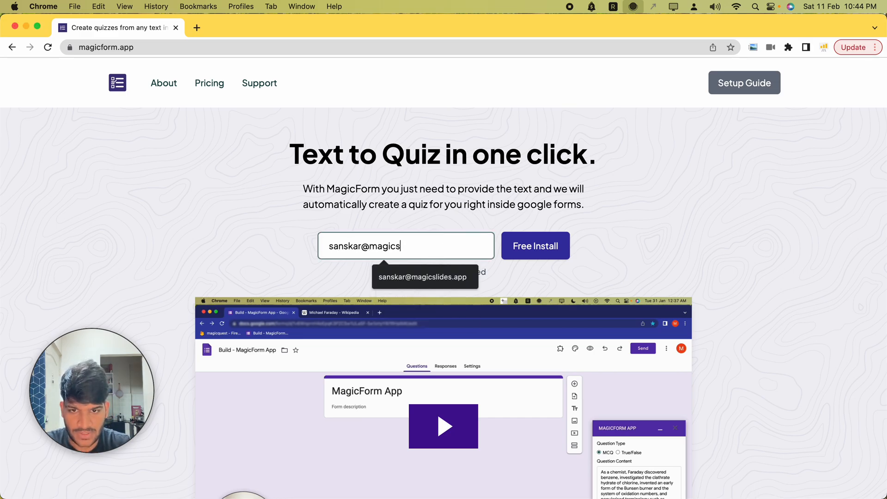
{"action": "left_click", "coordinate": [534, 246]}
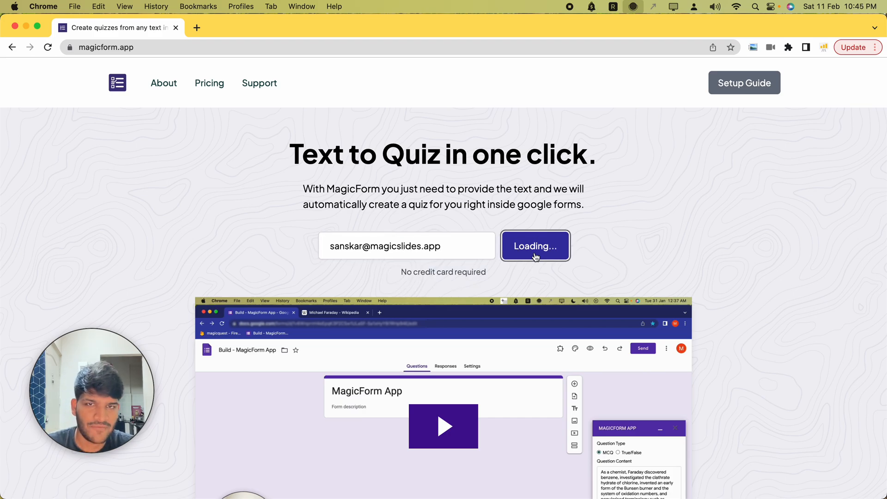
- Install MagicForm App from its Marketplace listing and continue past the Get ready dialog
{"action": "left_click", "coordinate": [534, 246]}
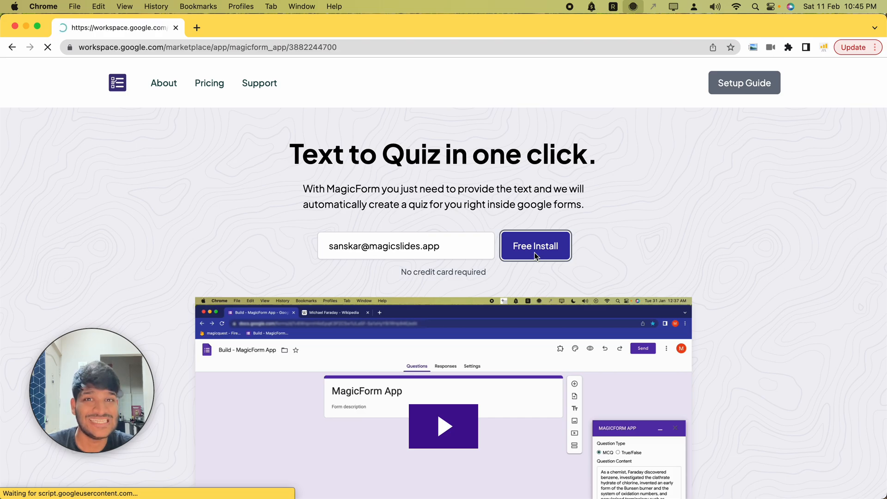
{"action": "left_click", "coordinate": [534, 245]}
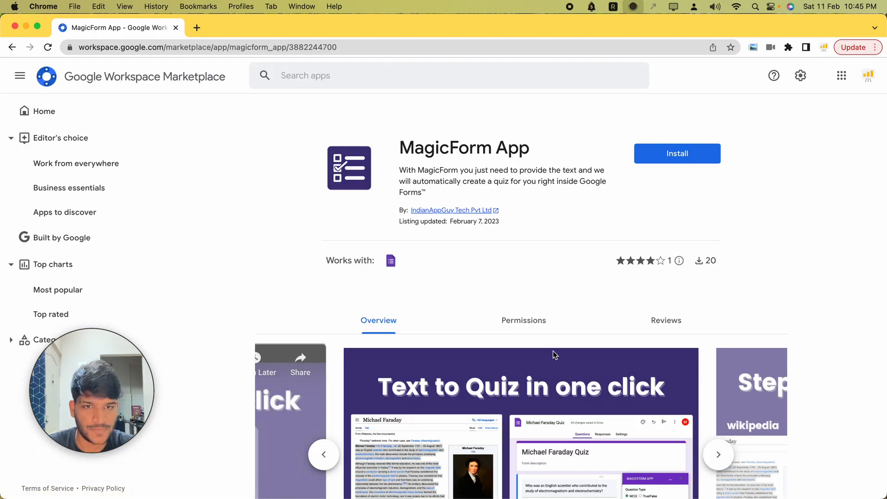
{"action": "left_click", "coordinate": [677, 153]}
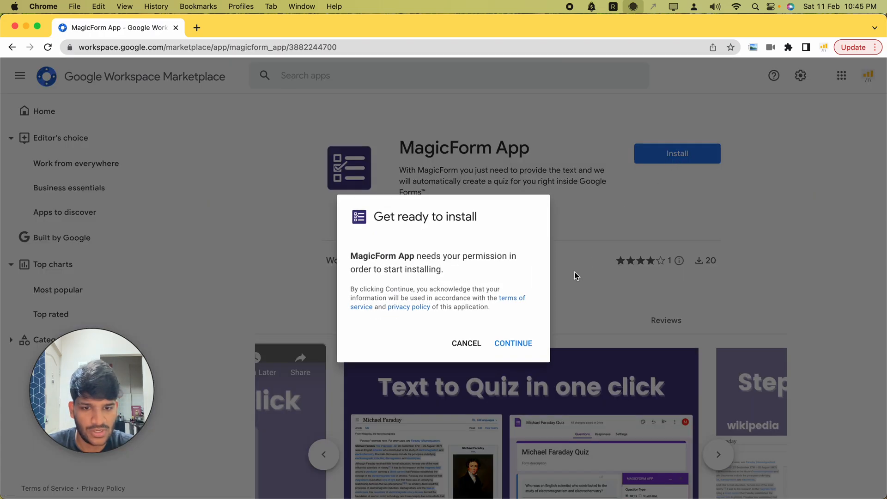
{"action": "left_click", "coordinate": [512, 343]}
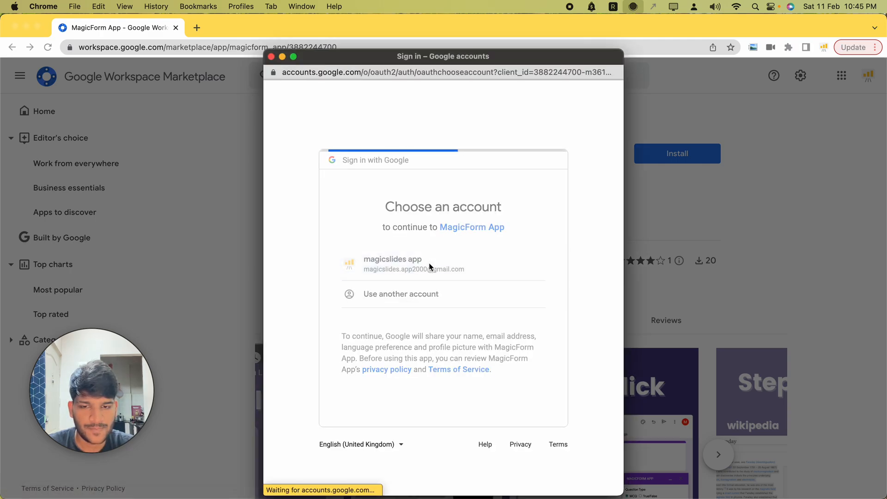
- Choose the Google account and allow MagicForm App's requested permissions
{"action": "left_click", "coordinate": [413, 265]}
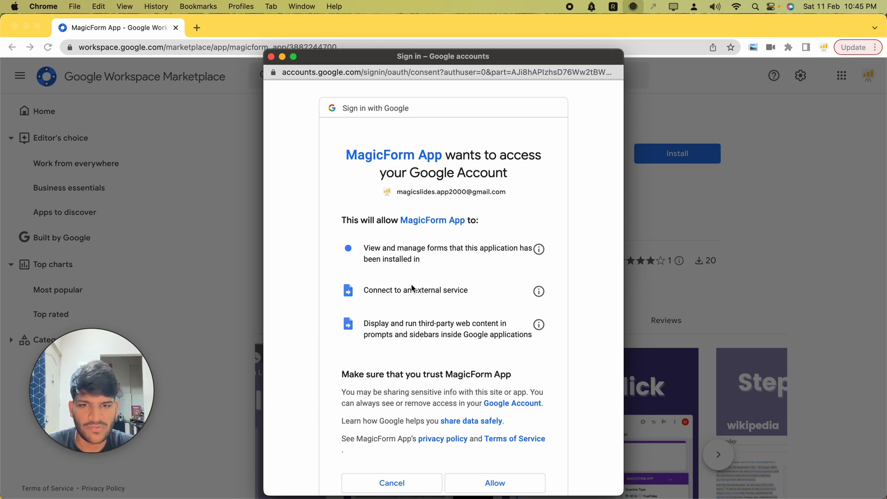
{"action": "mouse_move", "coordinate": [363, 249]}
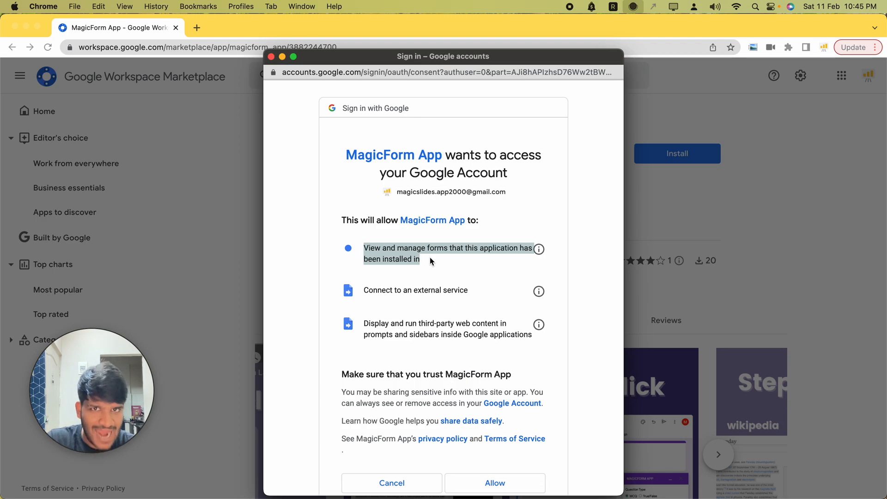
{"action": "mouse_move", "coordinate": [376, 300]}
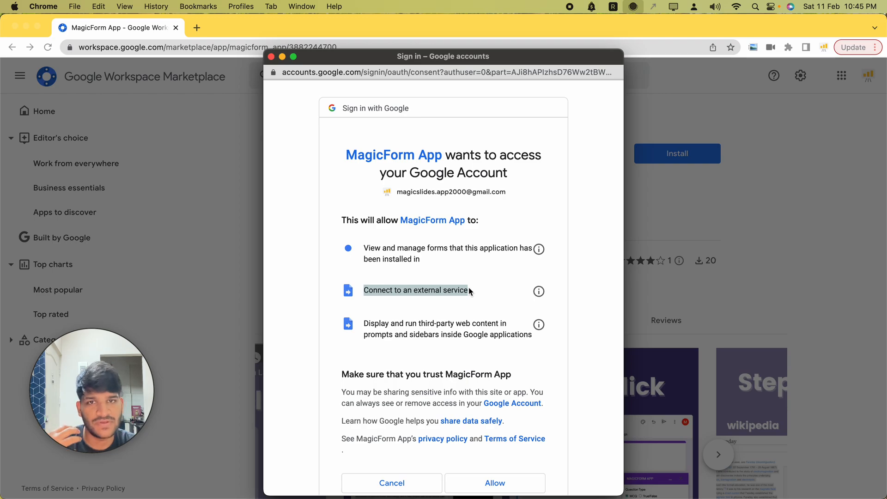
{"action": "mouse_move", "coordinate": [425, 315]}
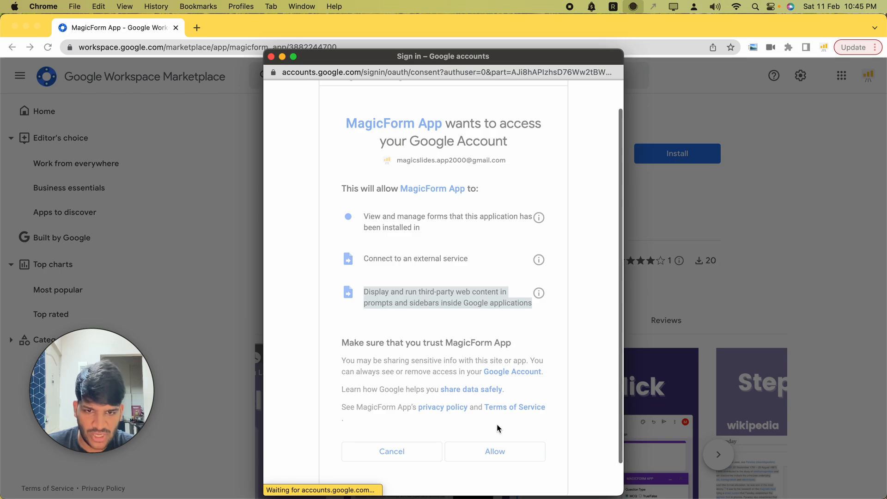
{"action": "left_click", "coordinate": [494, 451]}
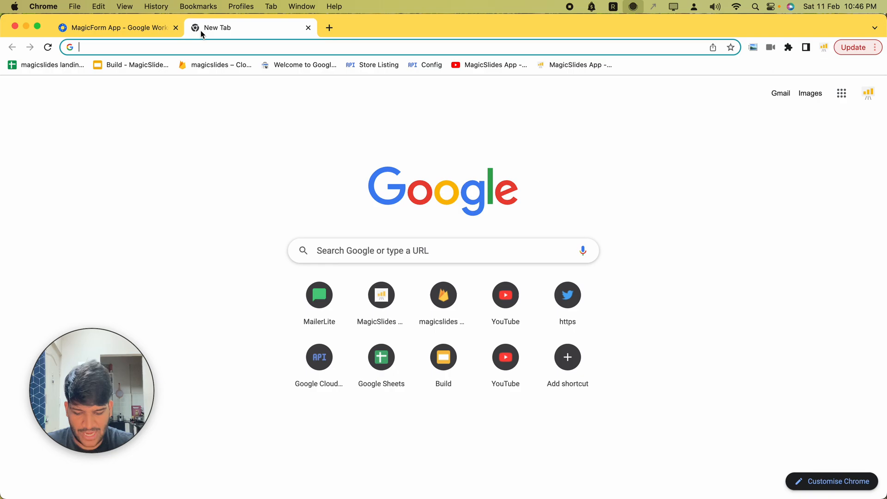
- Go to form.new in a new tab to create a blank form
{"action": "type", "text": "form.new"}
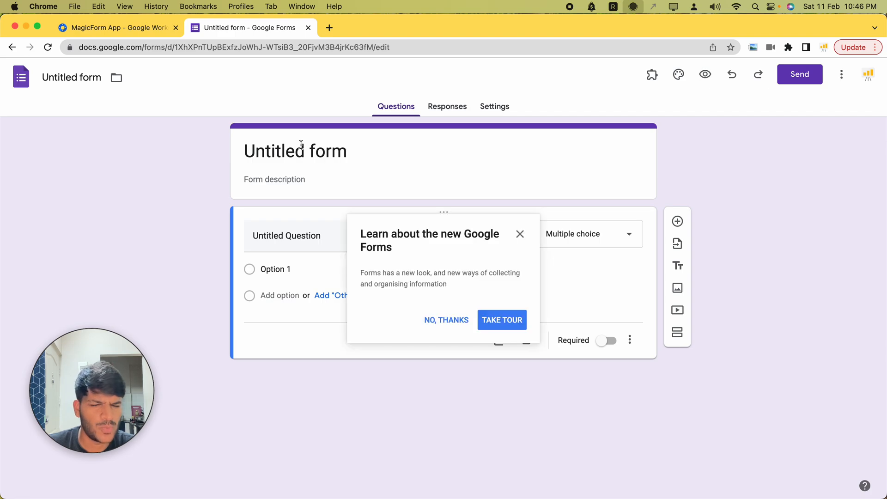
- Dismiss the Forms tour, then launch MagicForm App from the Add-ons menu
{"action": "left_click", "coordinate": [519, 234]}
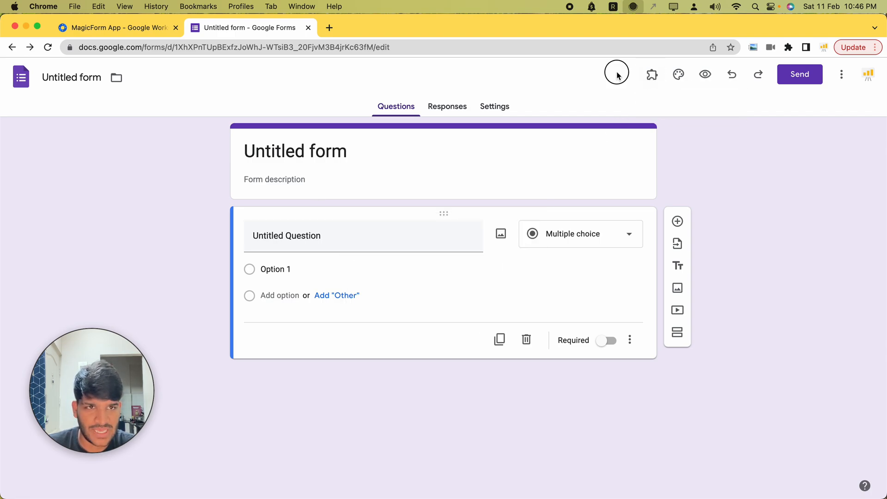
{"action": "left_click", "coordinate": [652, 73]}
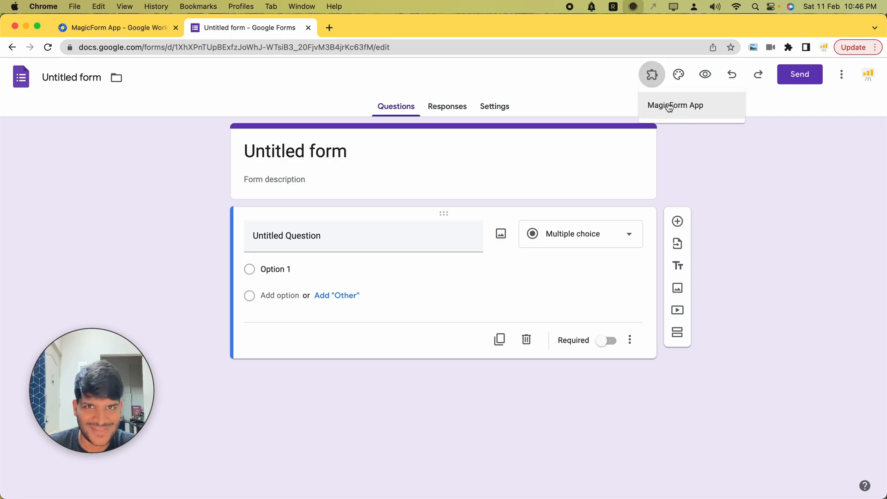
{"action": "left_click", "coordinate": [675, 105]}
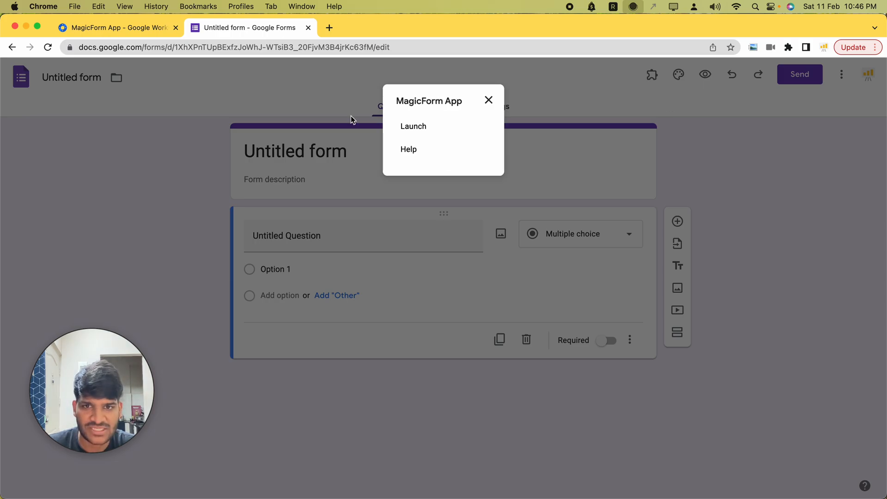
{"action": "left_click", "coordinate": [412, 126]}
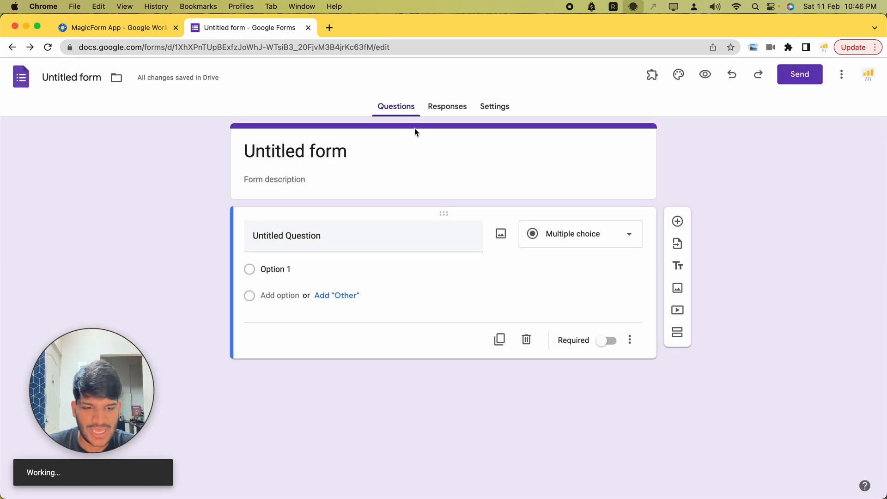